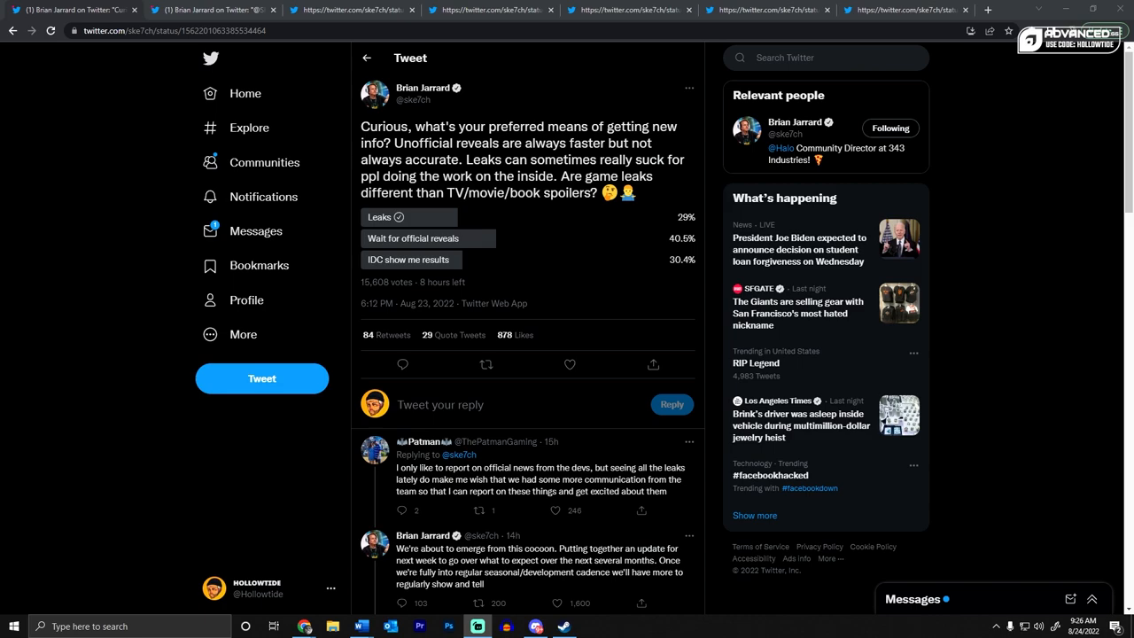
{"action": "mouse_move", "coordinate": [409, 256]}
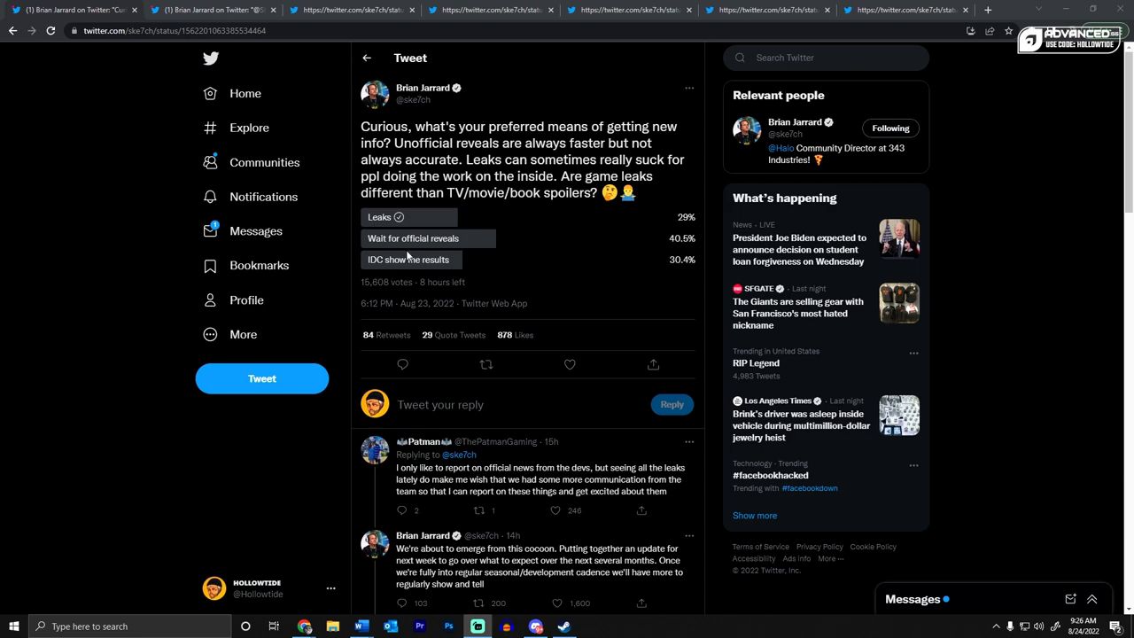
{"action": "mouse_move", "coordinate": [404, 270]}
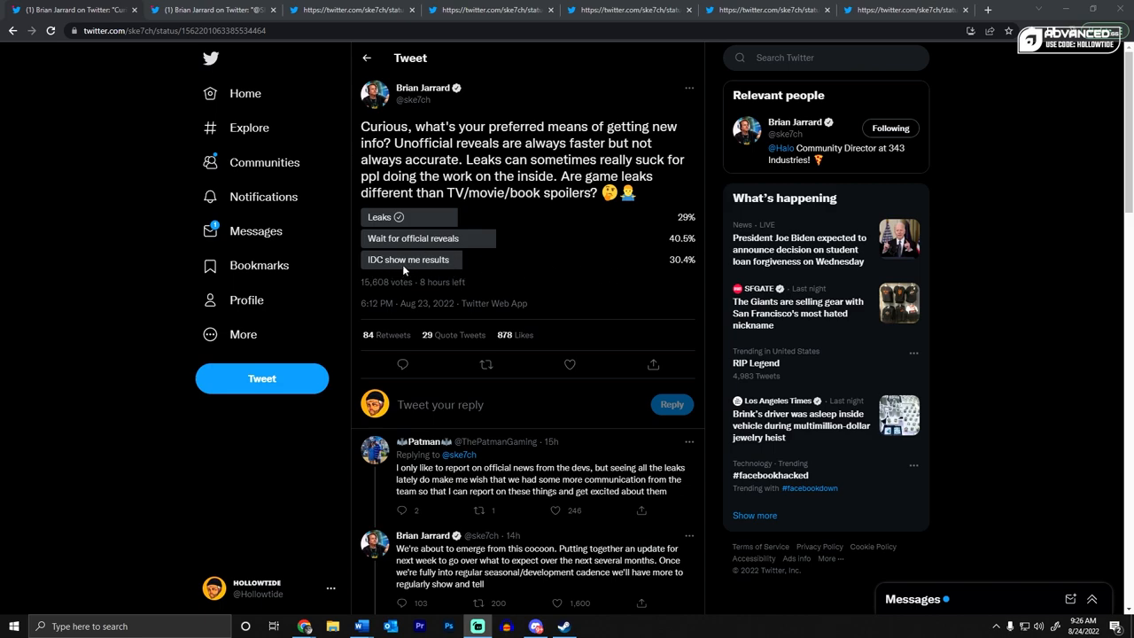
{"action": "mouse_move", "coordinate": [395, 257]}
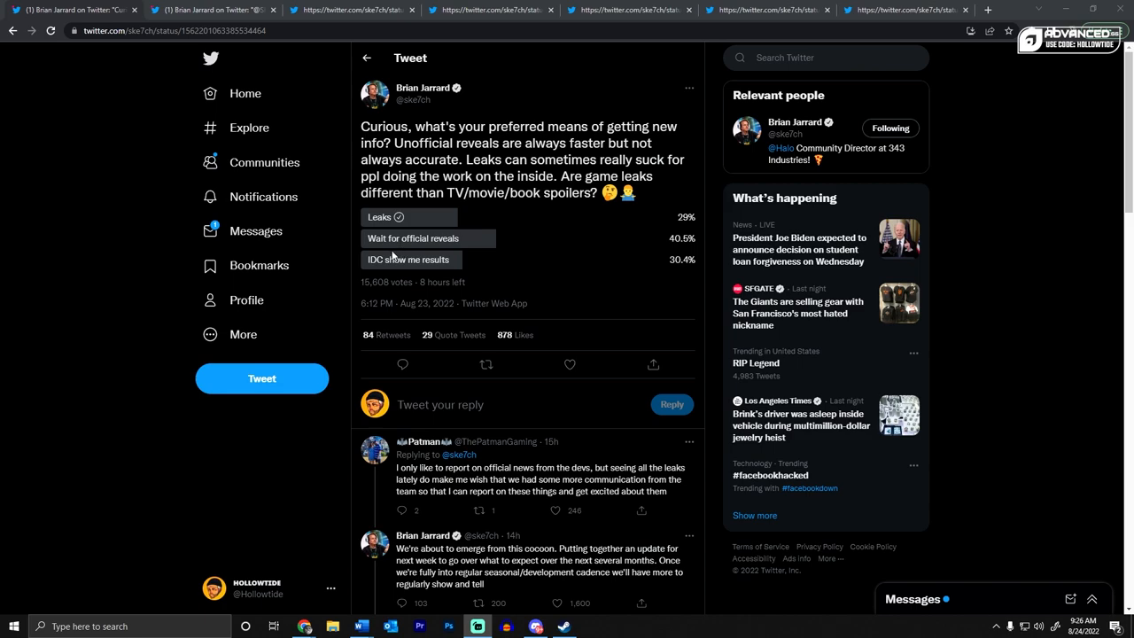
{"action": "mouse_move", "coordinate": [474, 296]}
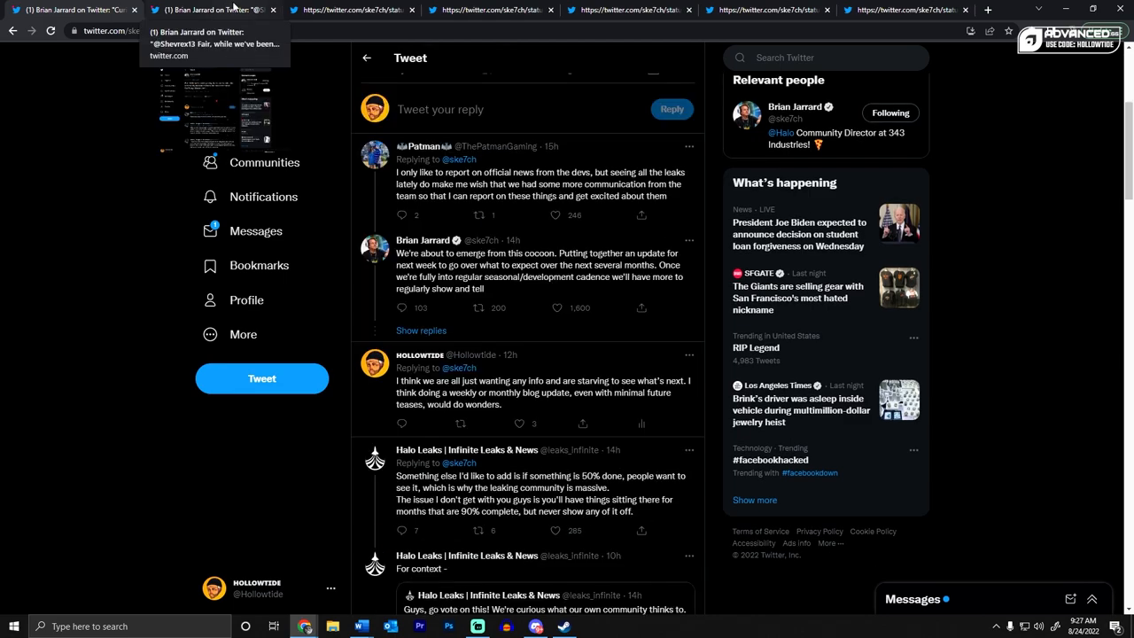
{"action": "mouse_move", "coordinate": [416, 191]}
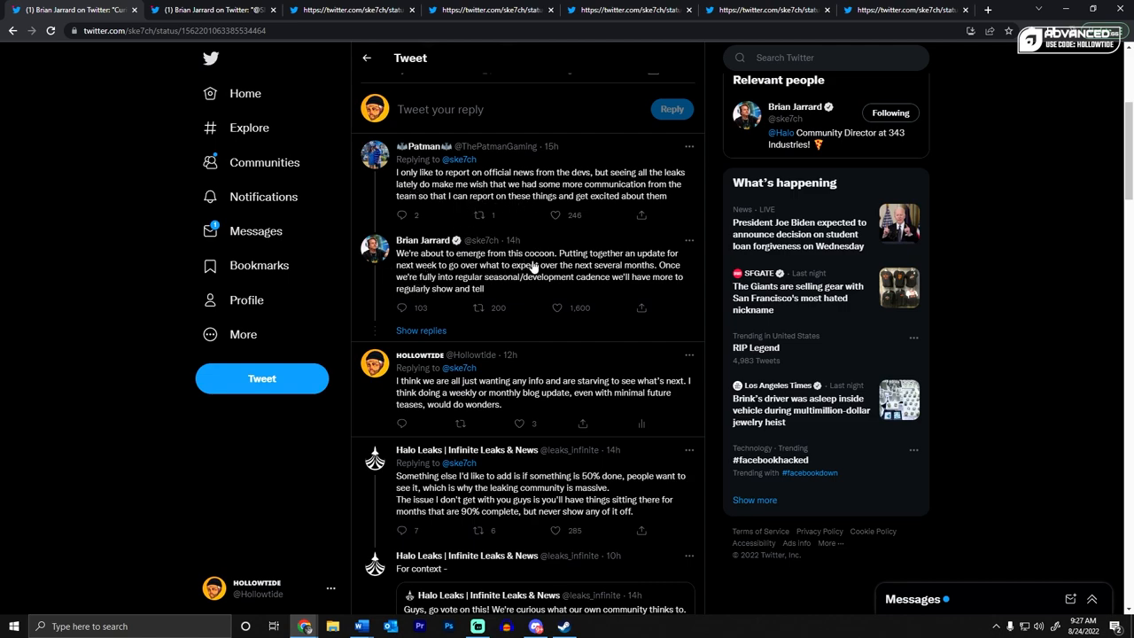
{"action": "mouse_move", "coordinate": [414, 282]}
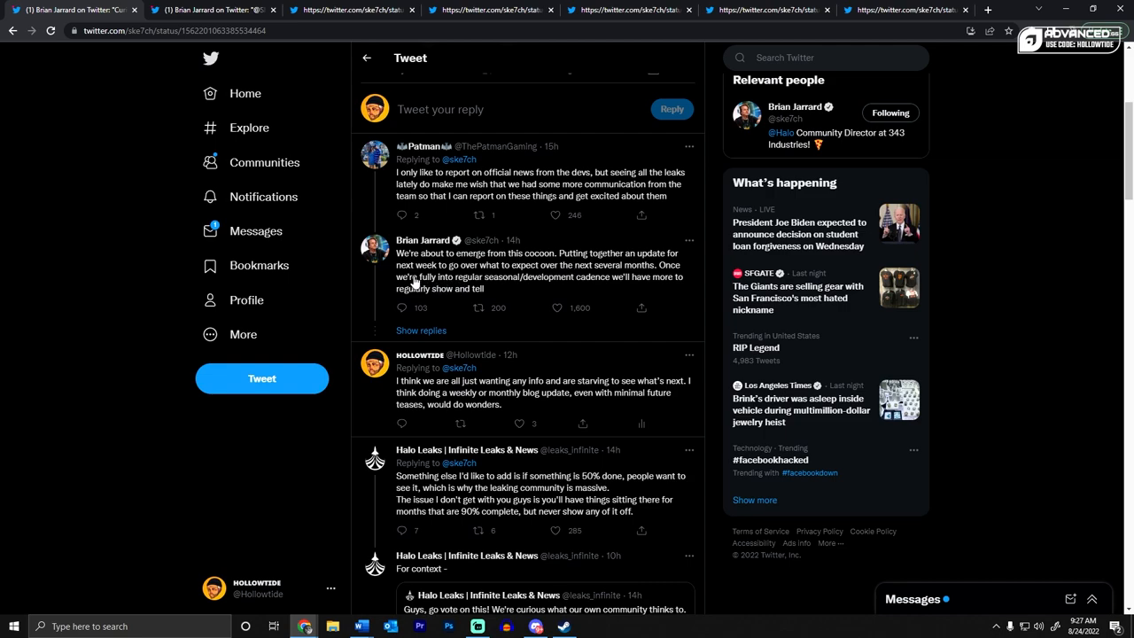
{"action": "mouse_move", "coordinate": [559, 277]}
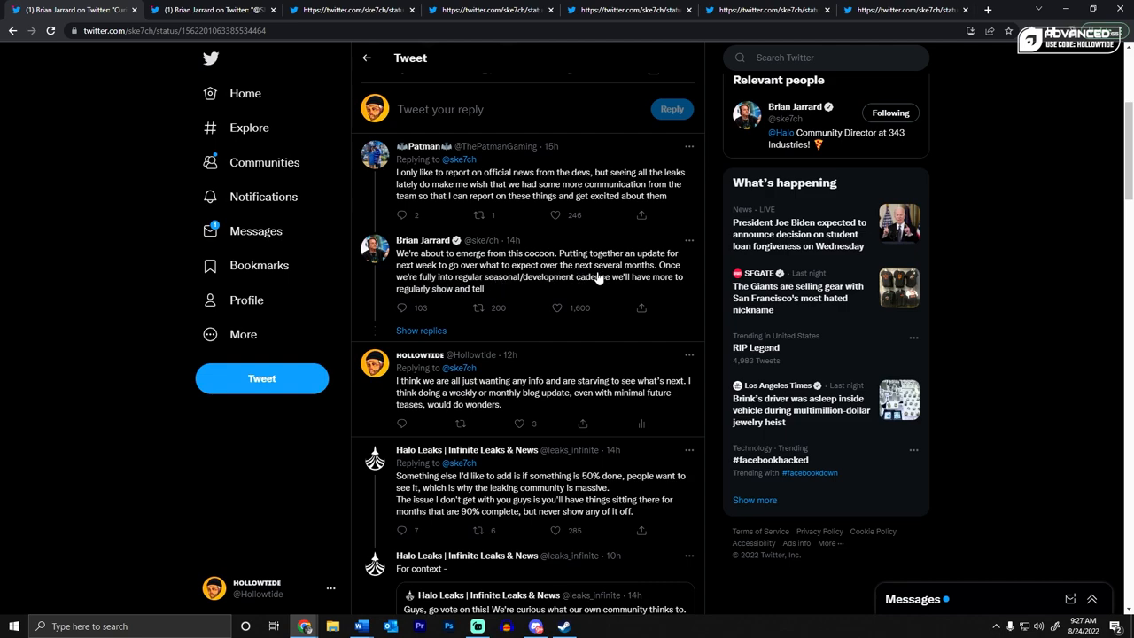
{"action": "mouse_move", "coordinate": [550, 295]}
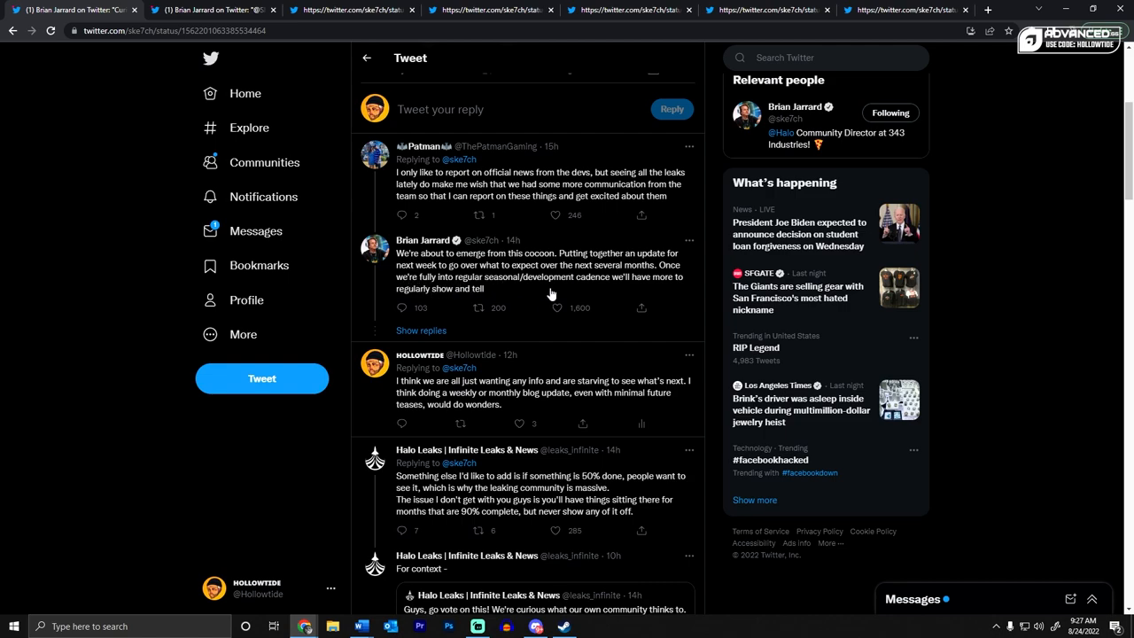
{"action": "mouse_move", "coordinate": [448, 303]}
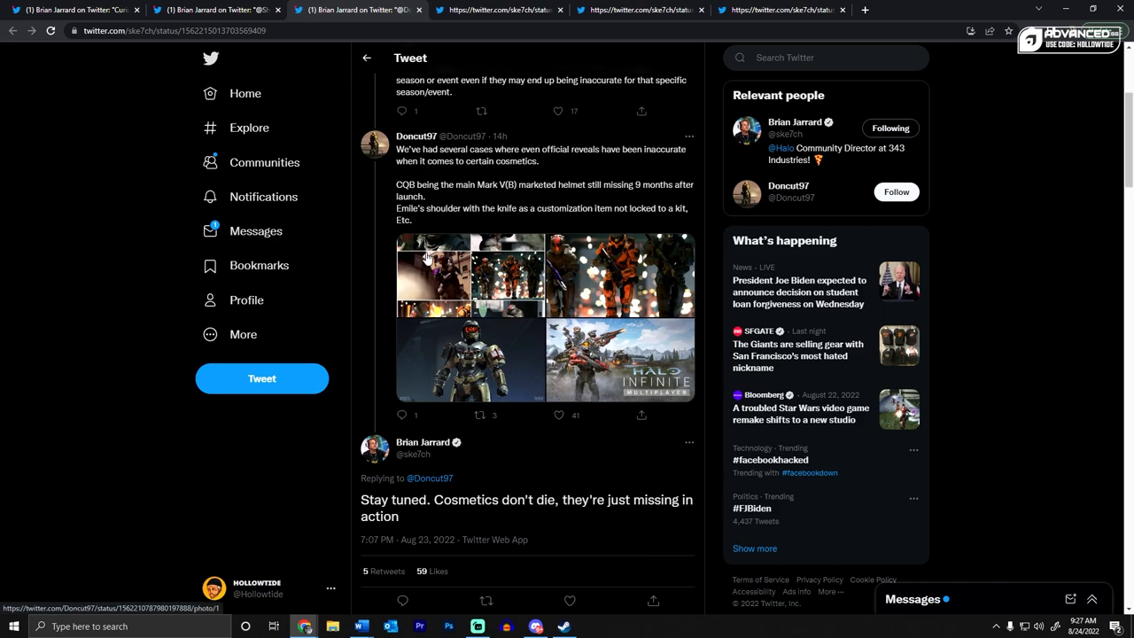
Scroll down to the replies under the 'Stay tuned. Cosmetics don't die' tweet
{"action": "scroll", "scroll_direction": "down", "scroll_amount": 3}
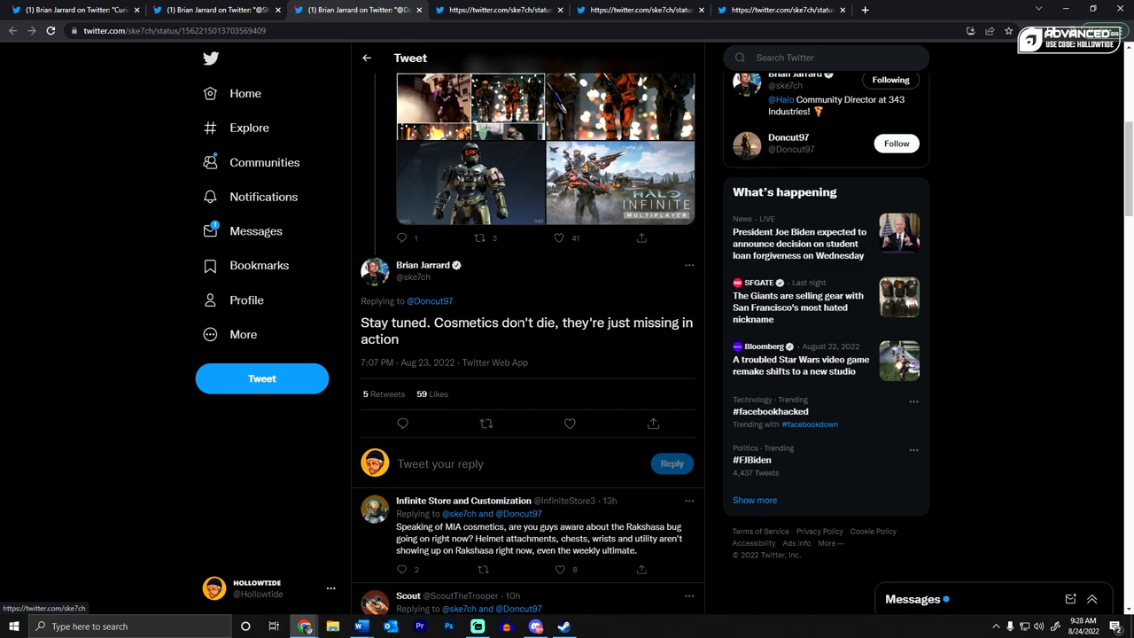
{"action": "mouse_move", "coordinate": [401, 238]}
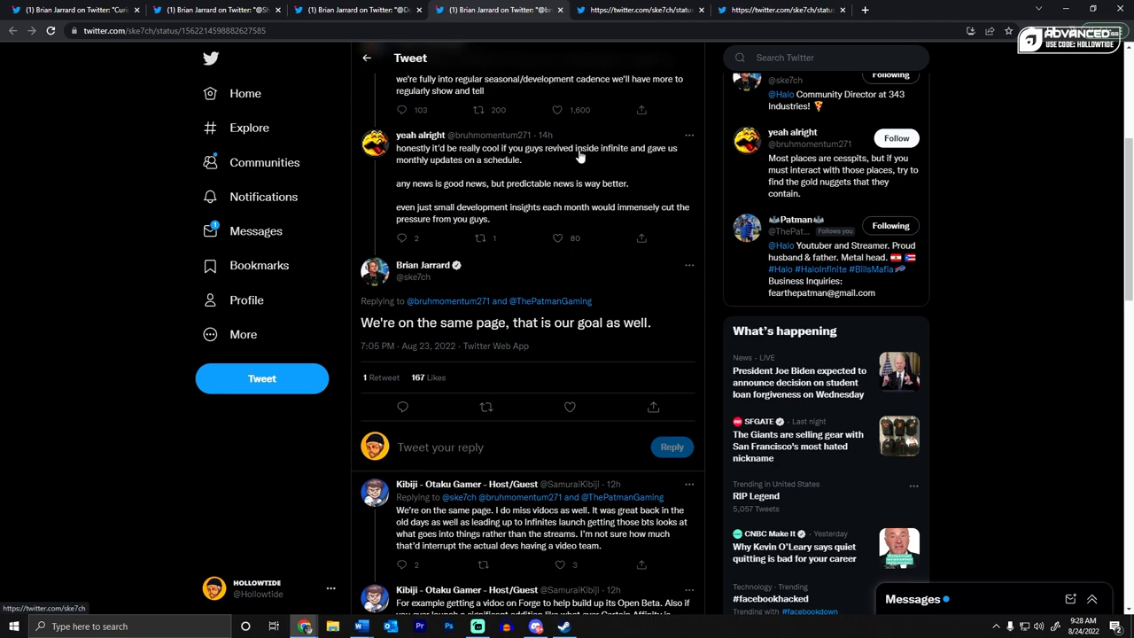
{"action": "mouse_move", "coordinate": [571, 161]}
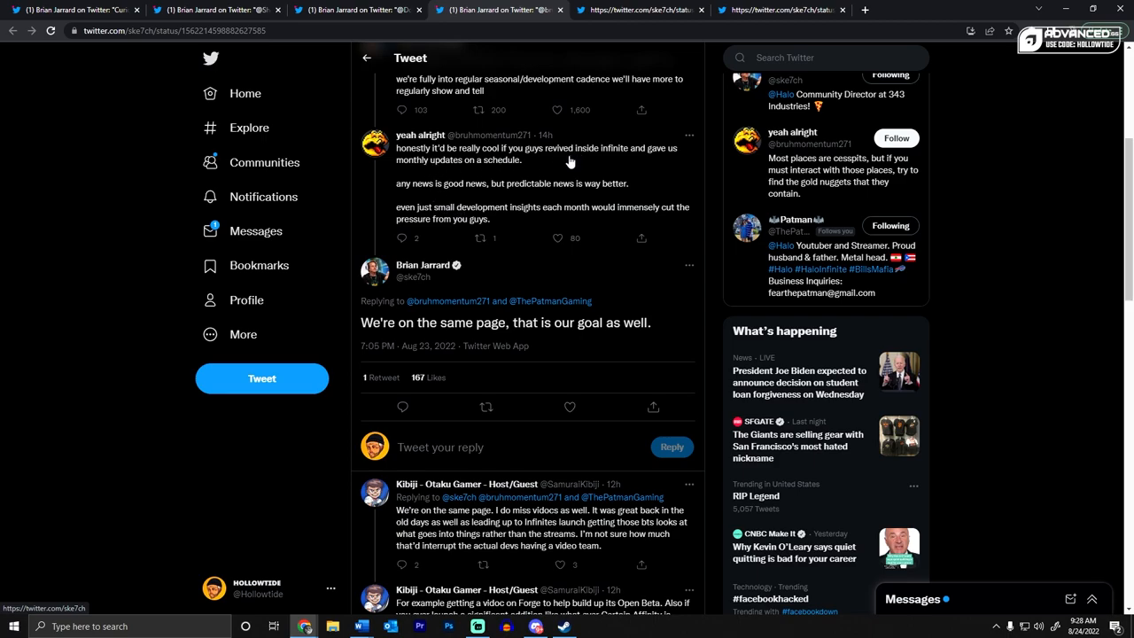
{"action": "mouse_move", "coordinate": [512, 198]}
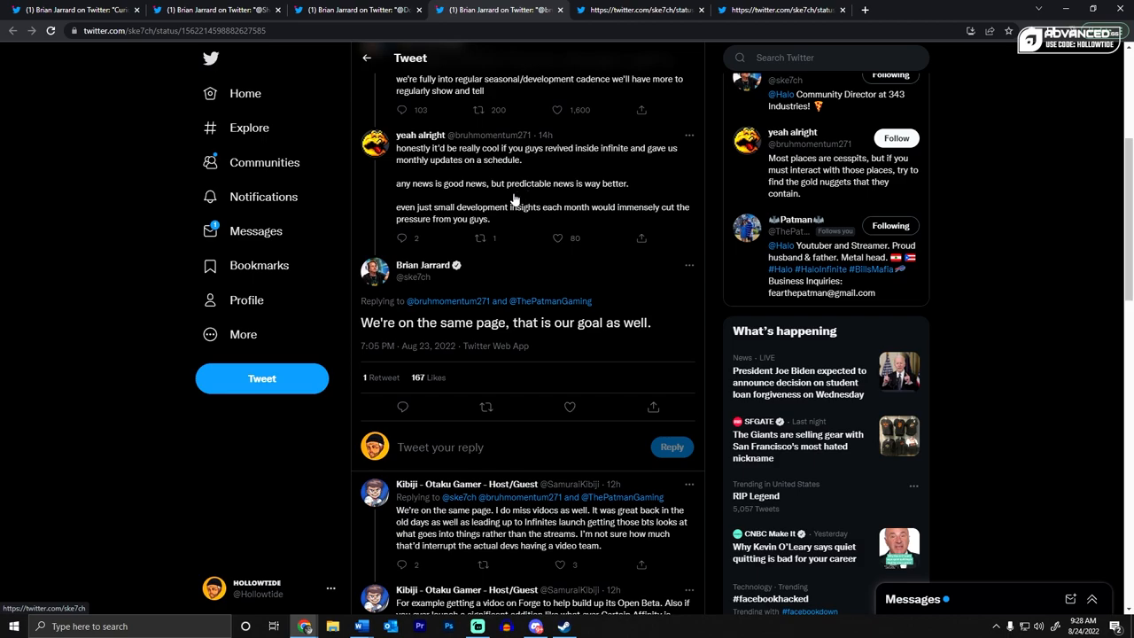
{"action": "mouse_move", "coordinate": [403, 316]}
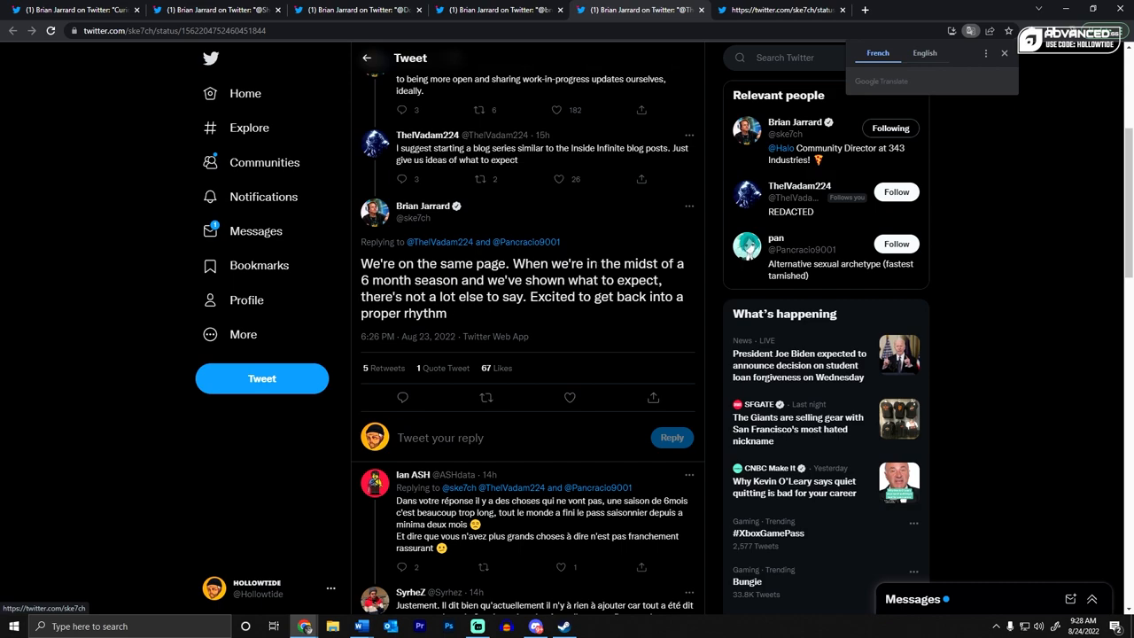
{"action": "mouse_move", "coordinate": [523, 319]}
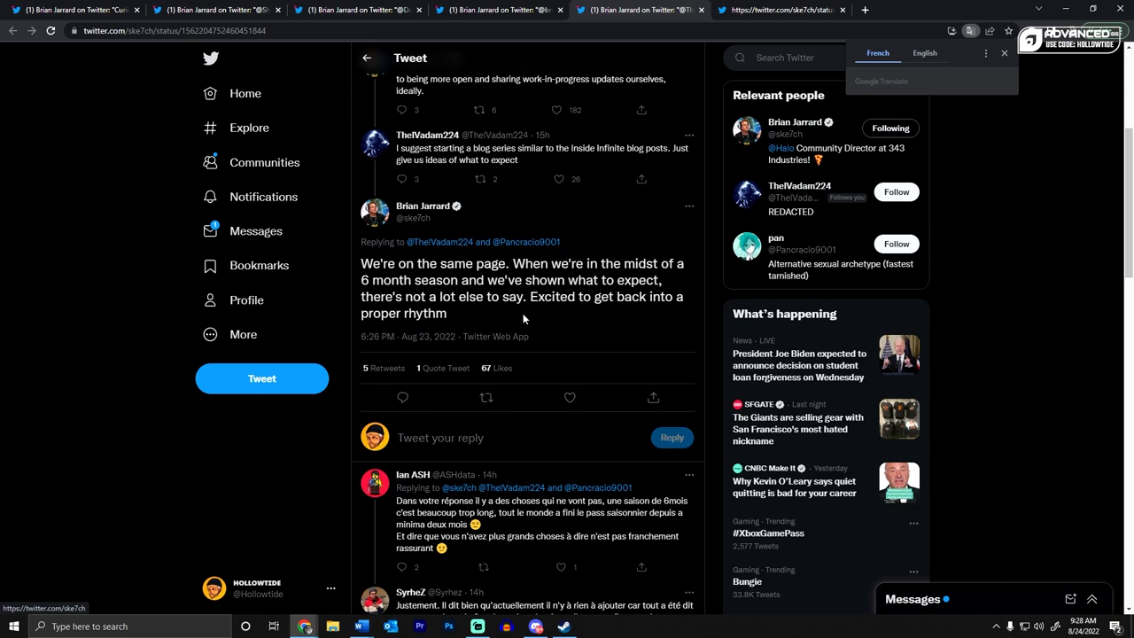
{"action": "mouse_move", "coordinate": [451, 318]}
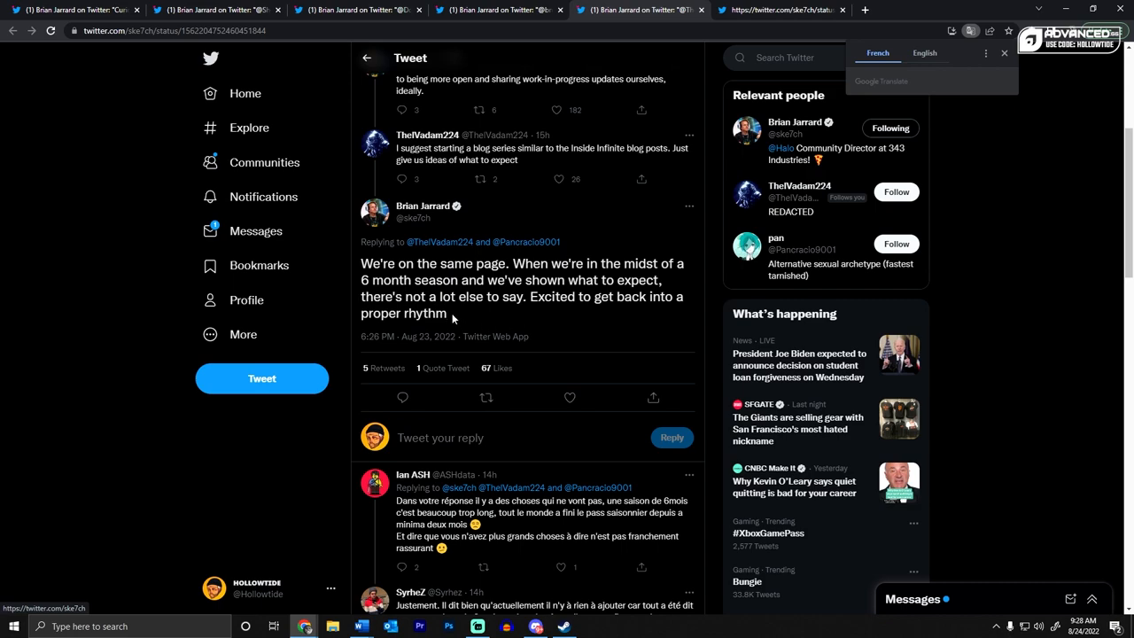
Dismiss the Google Translate popup on the 6-month season reply
{"action": "left_click", "coordinate": [1003, 52]}
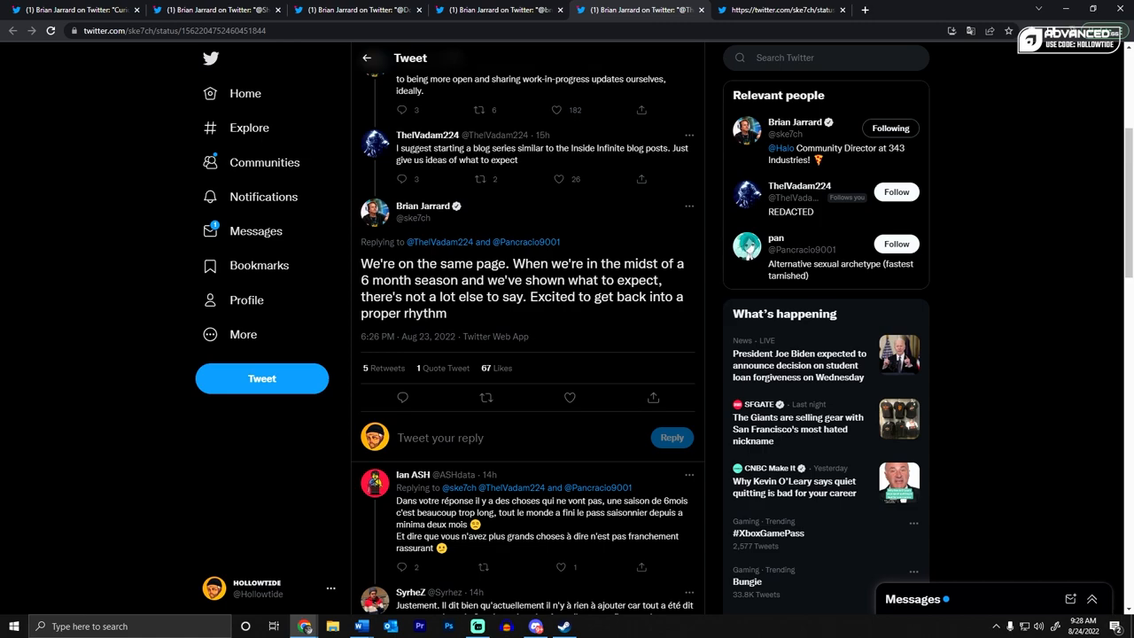
{"action": "mouse_move", "coordinate": [751, 19]}
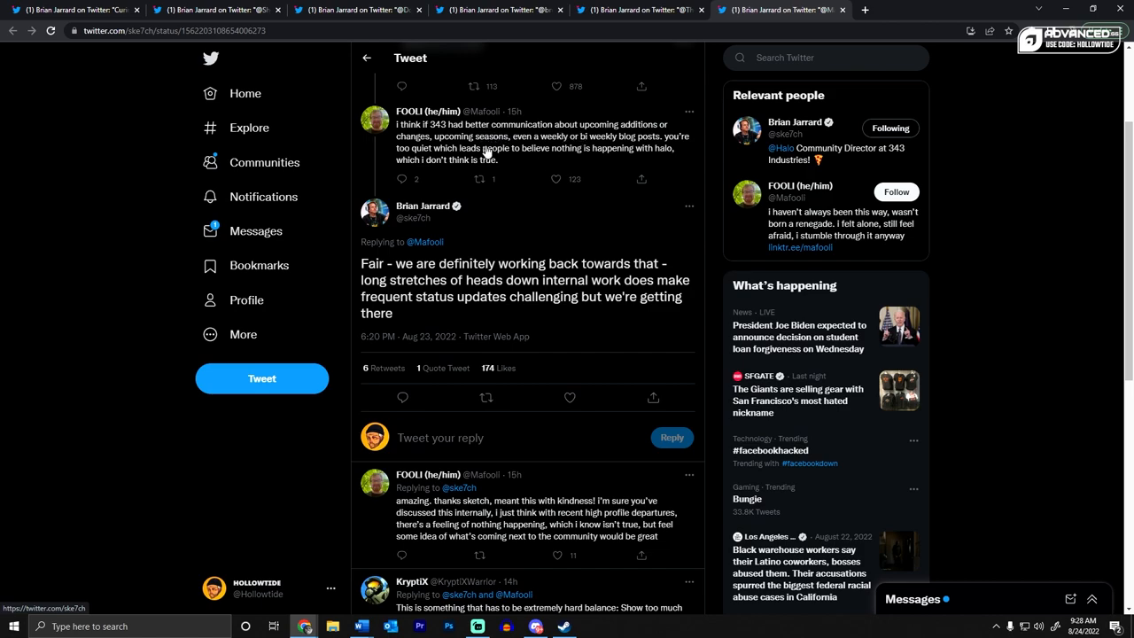
{"action": "mouse_move", "coordinate": [567, 148]}
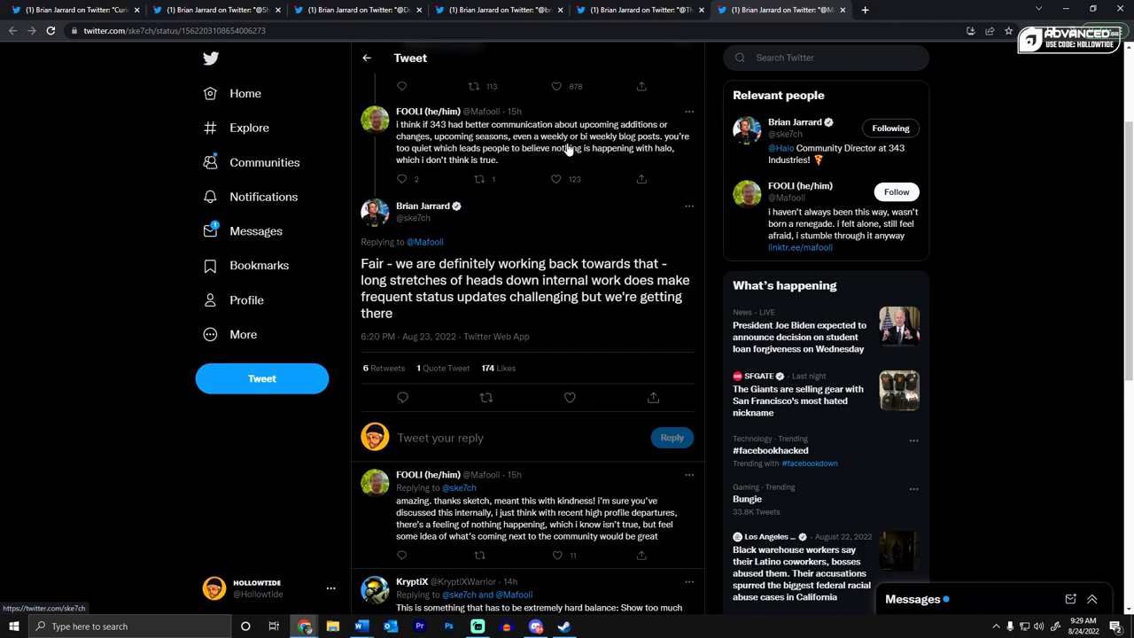
{"action": "mouse_move", "coordinate": [398, 156]}
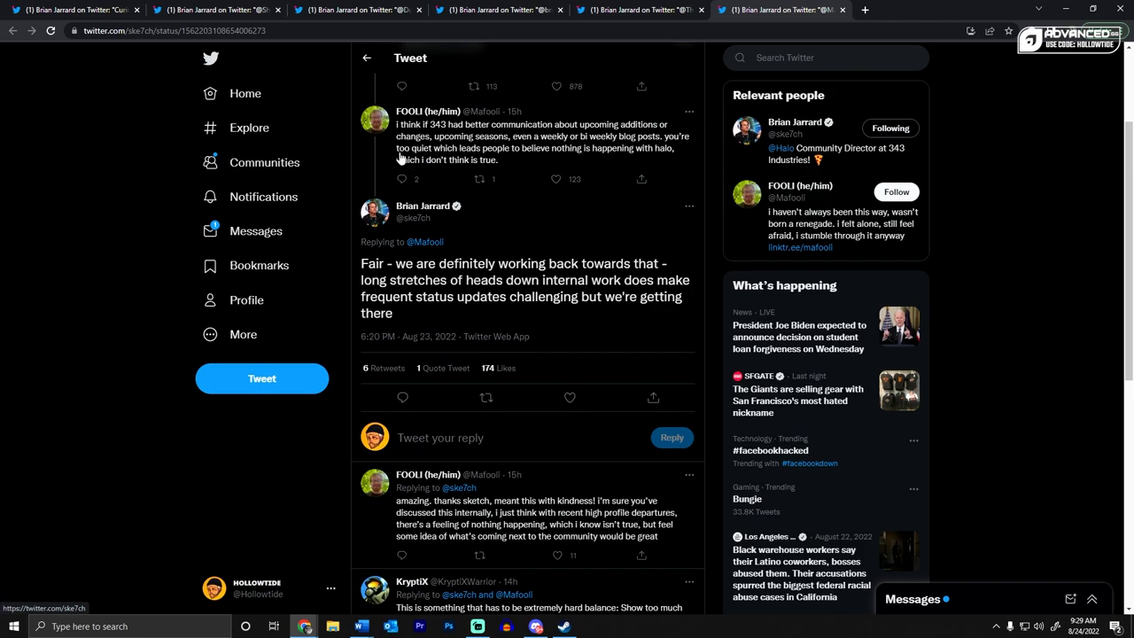
{"action": "mouse_move", "coordinate": [636, 160]}
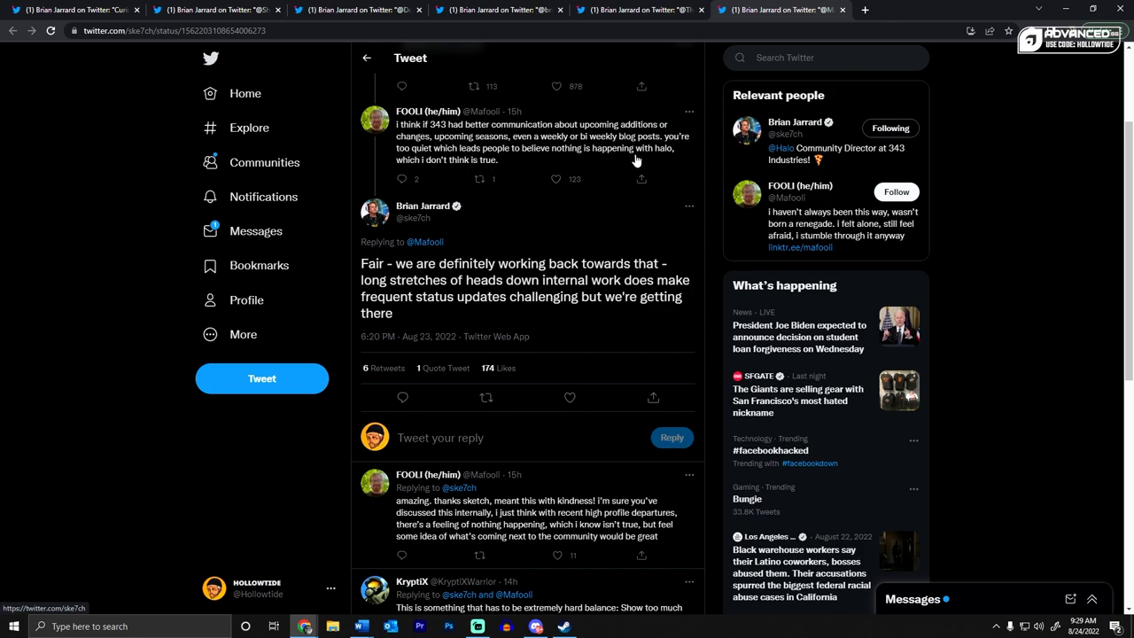
{"action": "mouse_move", "coordinate": [371, 388]}
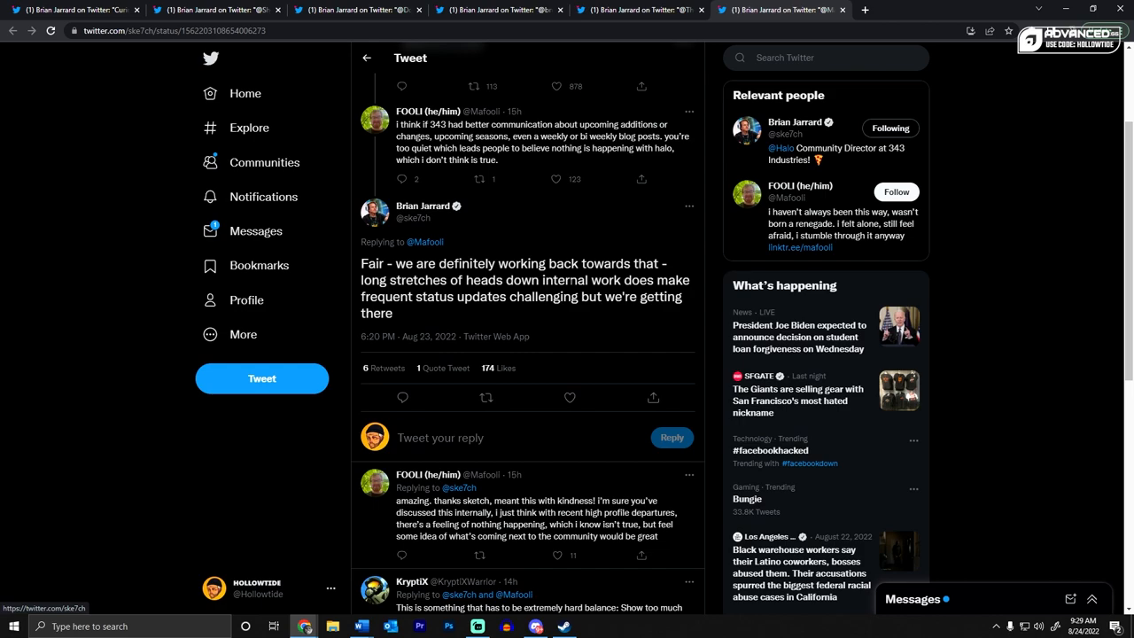
{"action": "mouse_move", "coordinate": [396, 331]}
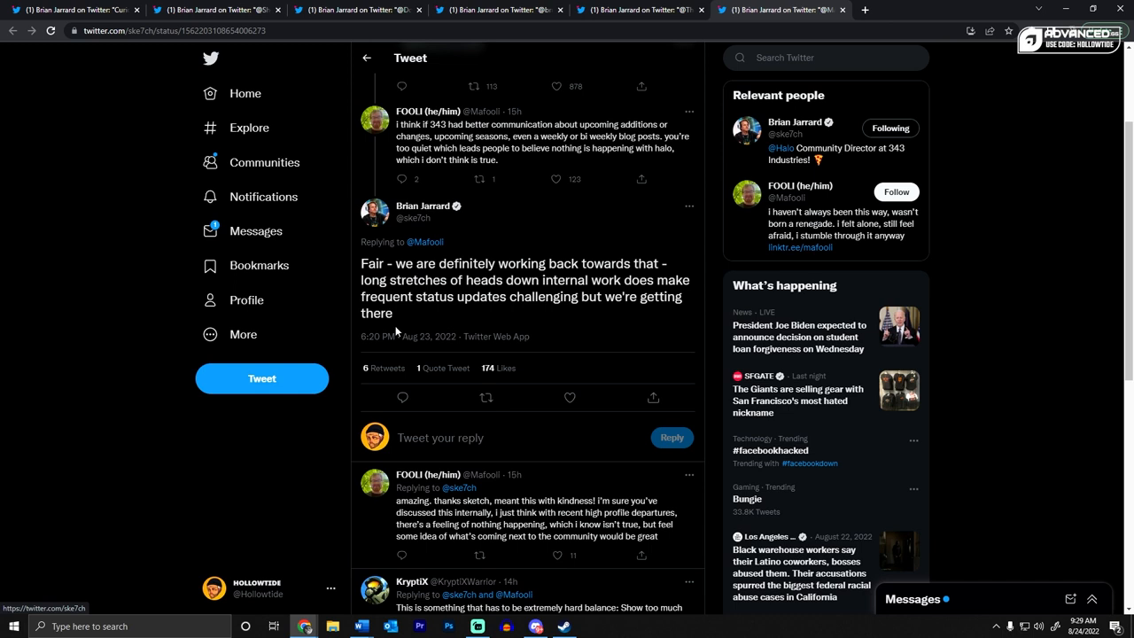